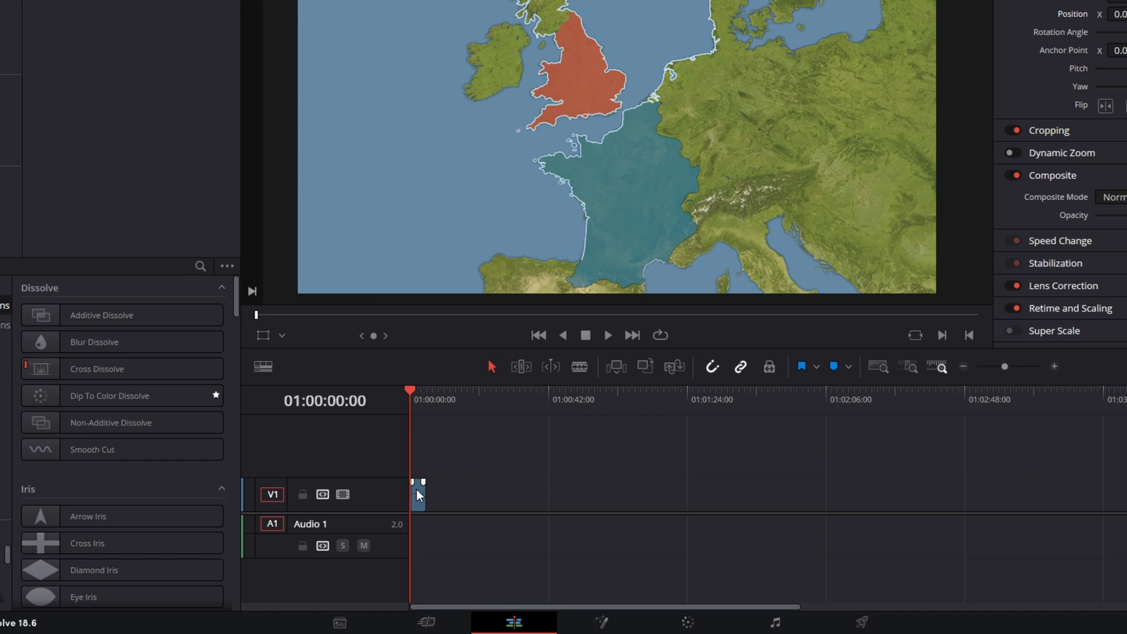
- Select the map clip on V1 to open it in the Fusion page
click(577, 623)
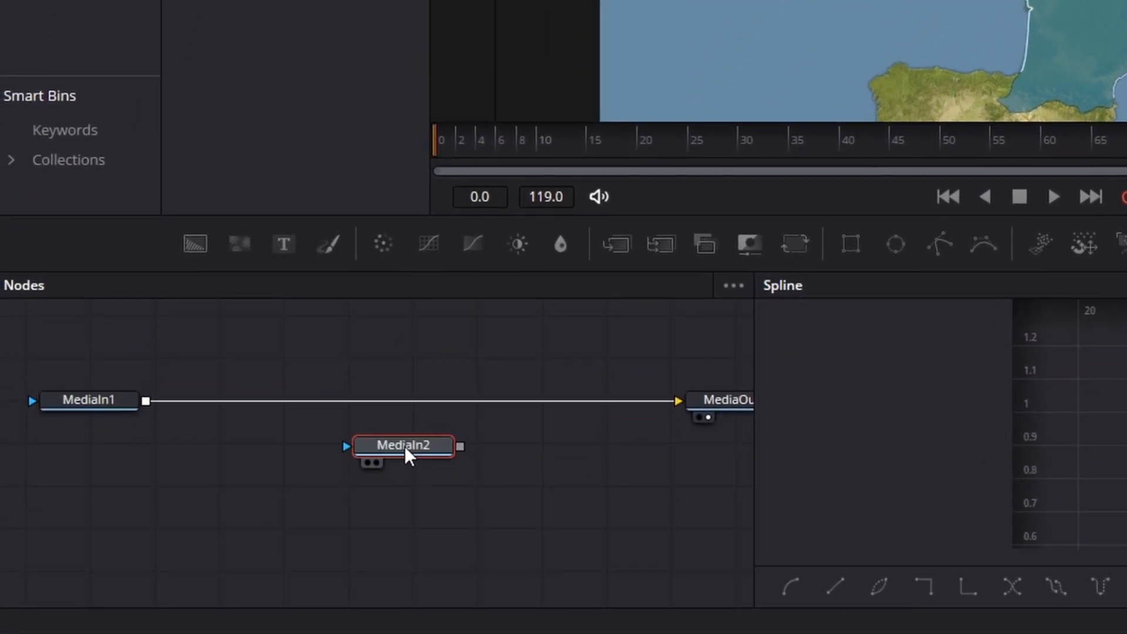
- Connect MediaIn2 onto the MediaIn1–MediaOut link, auto-creating Merge1 over the base map
drag(404, 445, 396, 401)
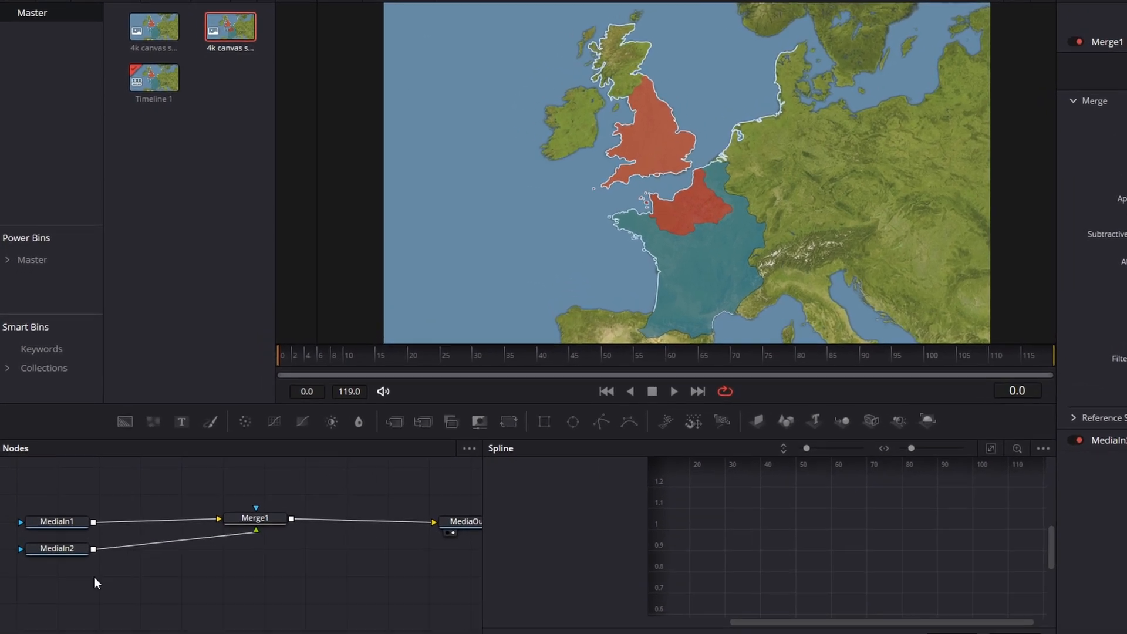
drag(56, 548, 263, 584)
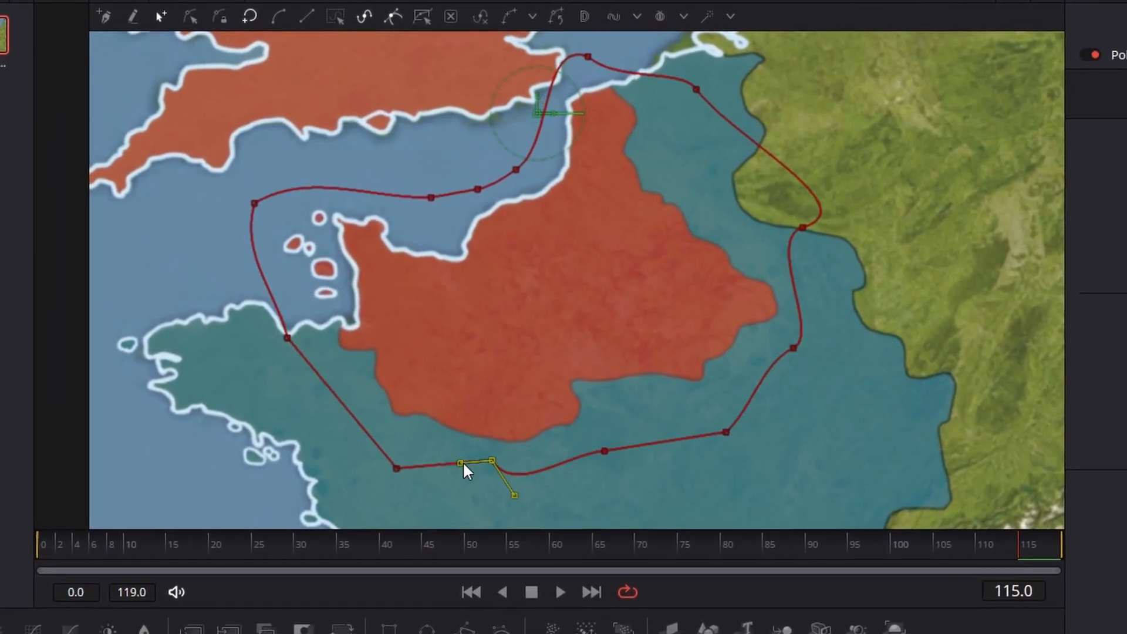
- Drag a polygon point to follow the red border at frame 110, adding a shape keyframe
drag(468, 471, 342, 507)
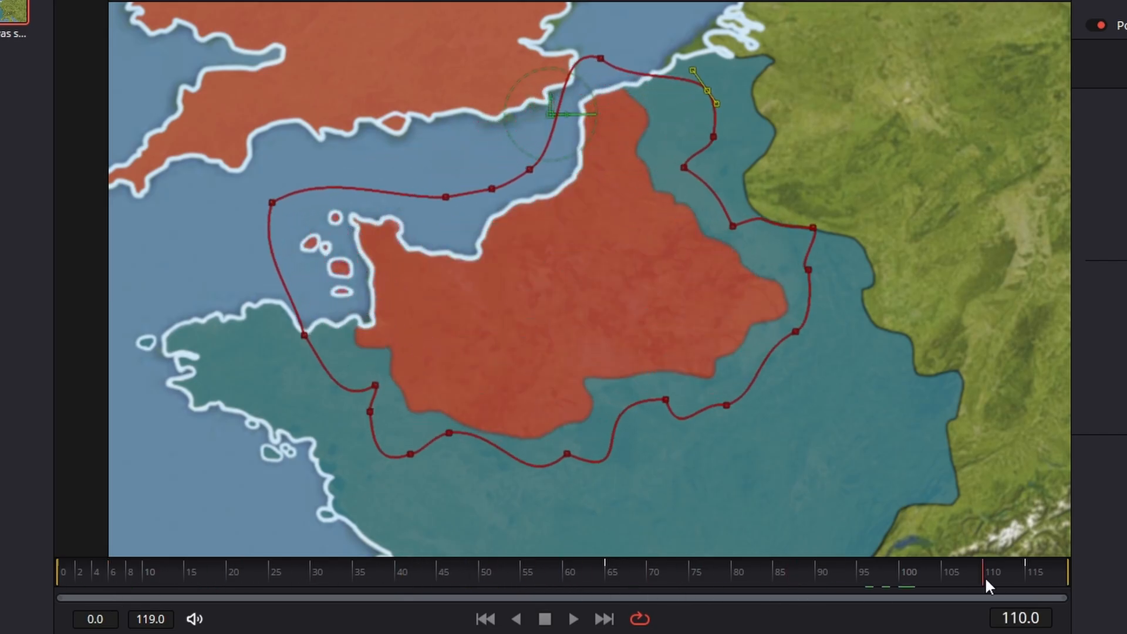
drag(989, 586, 762, 571)
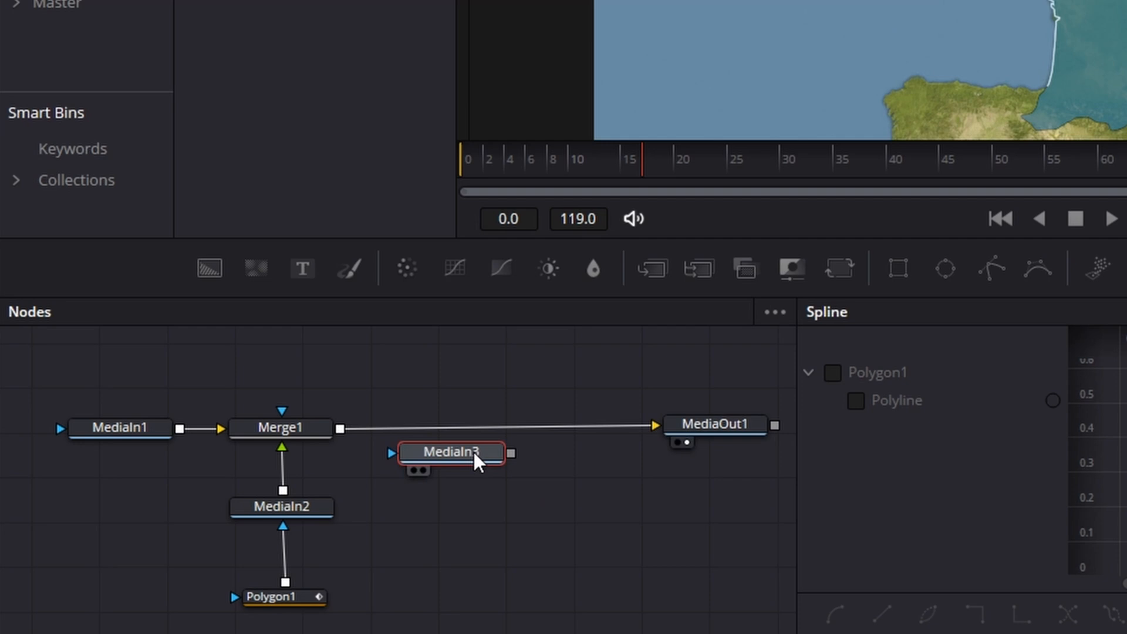
- Merge the horse icon onto the map output as Merge2 and add a Transform node to it
drag(449, 454, 281, 552)
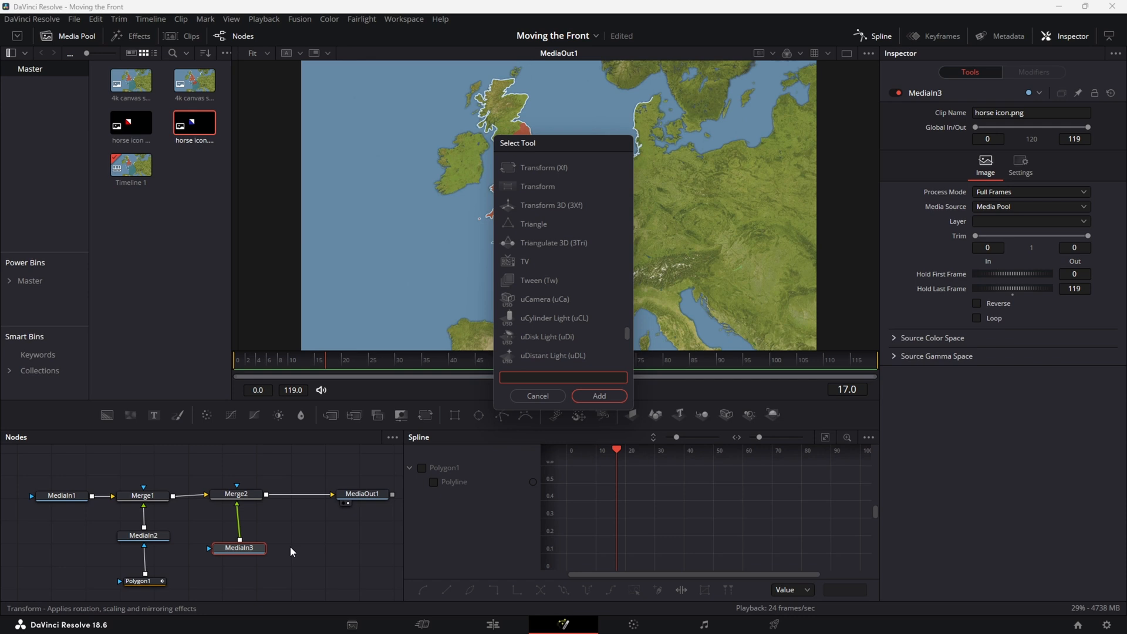
text(transform)
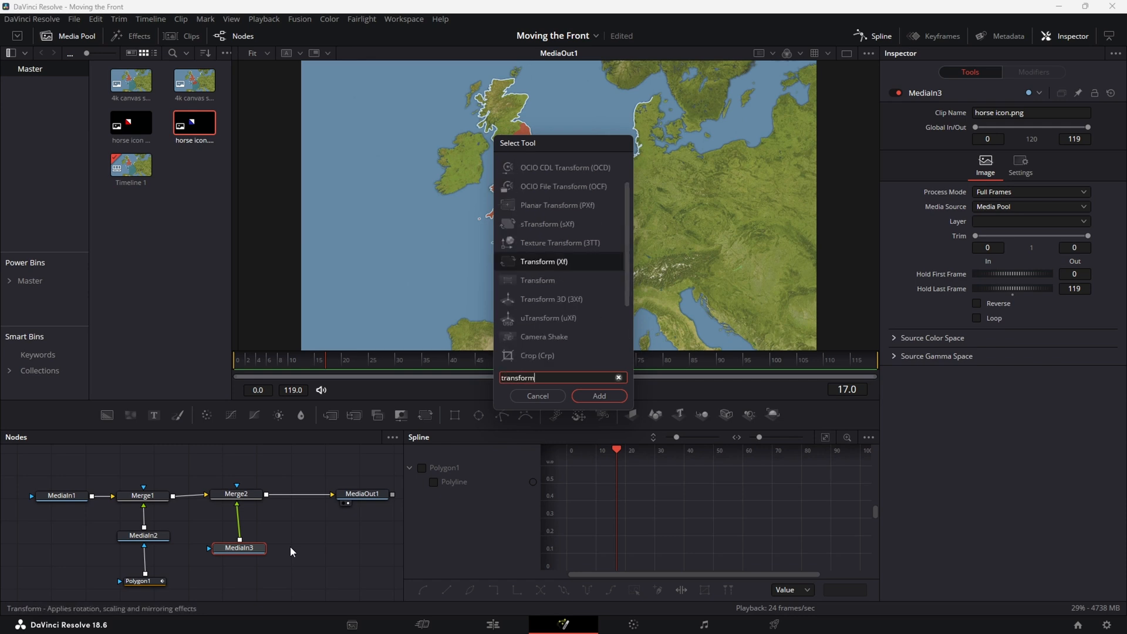
click(597, 396)
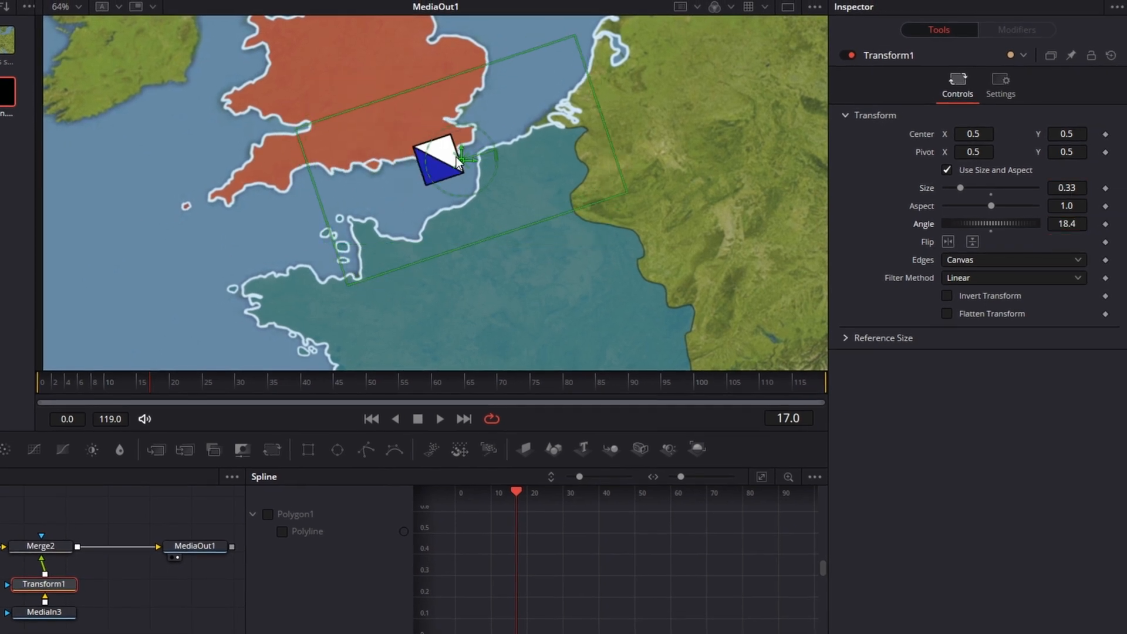
- With Size 0.33 and Angle 18.4, drag the horse icon's center to keyframe a new map position
drag(444, 159, 412, 250)
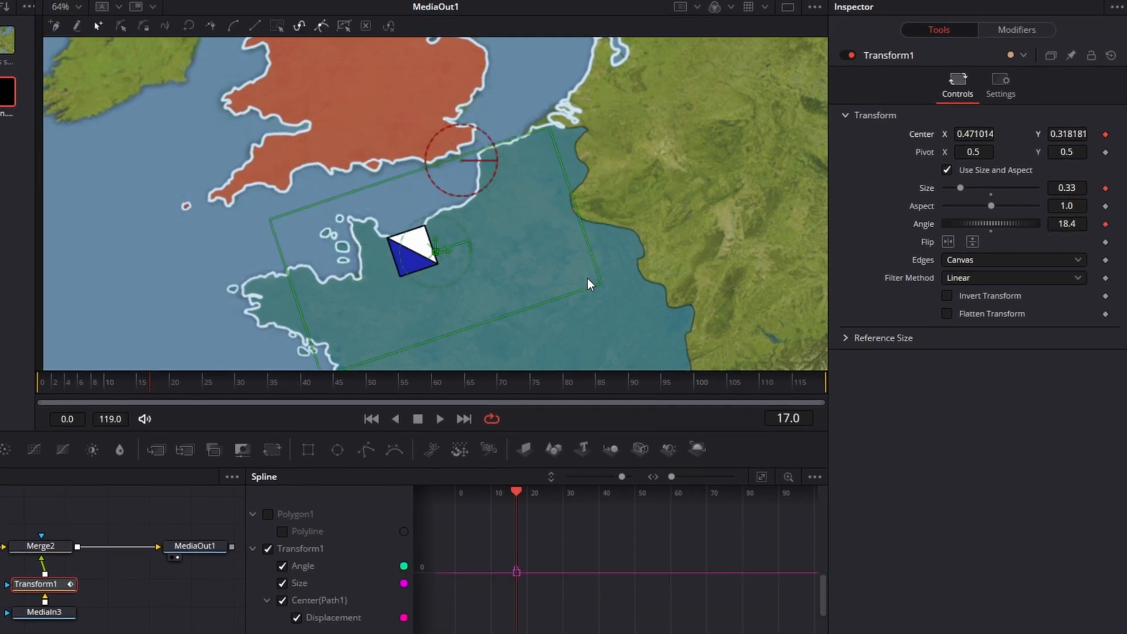
click(594, 492)
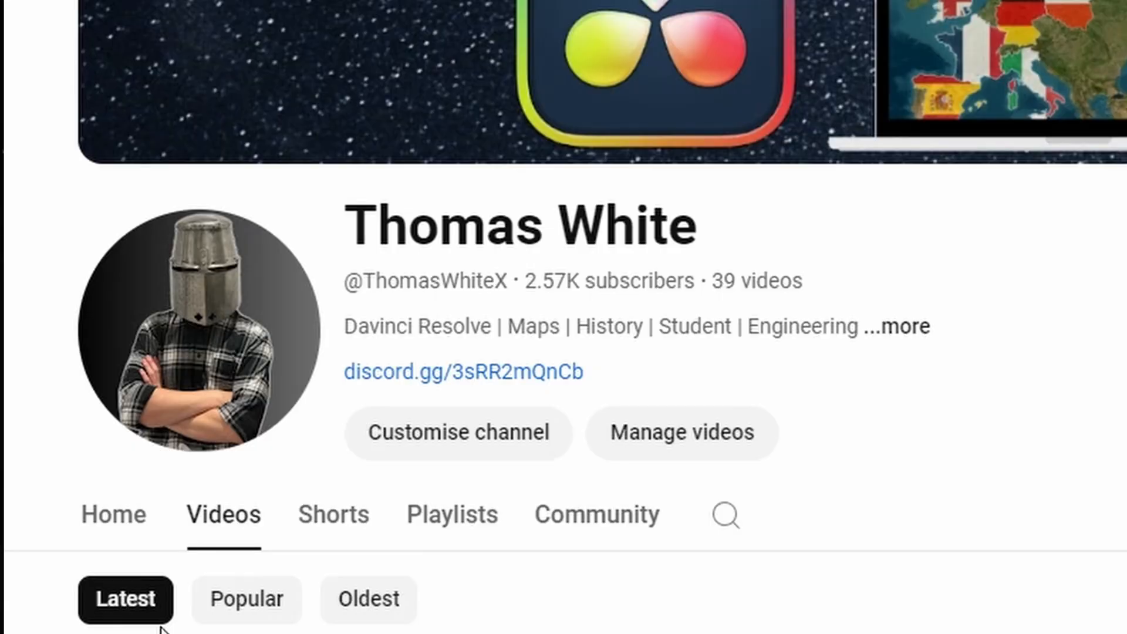
- Follow the Discord invite link to the Map Makers community server page
click(465, 373)
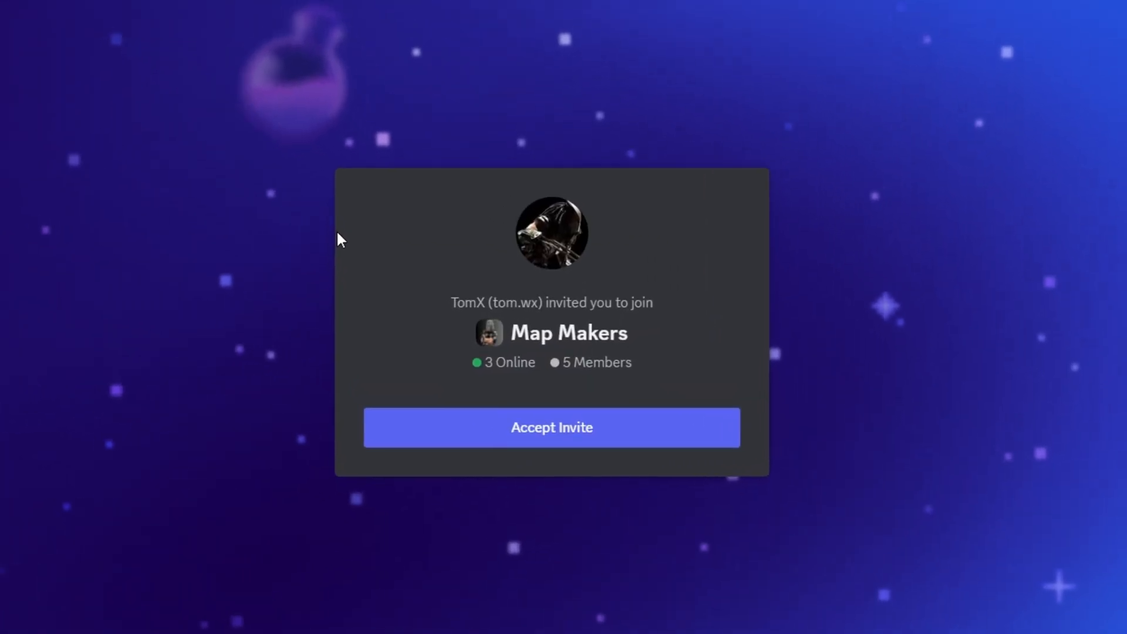